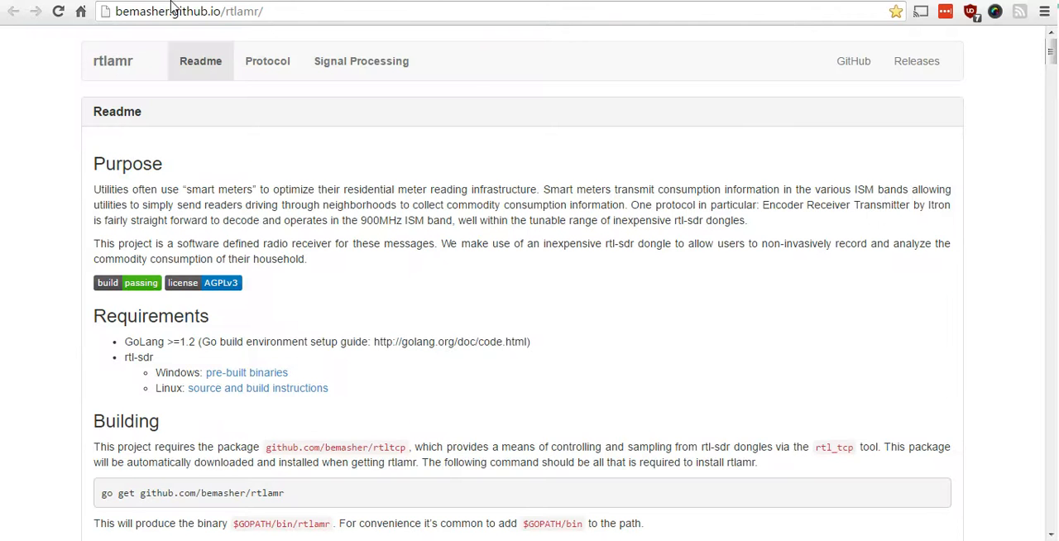
mouse_move(185, 17)
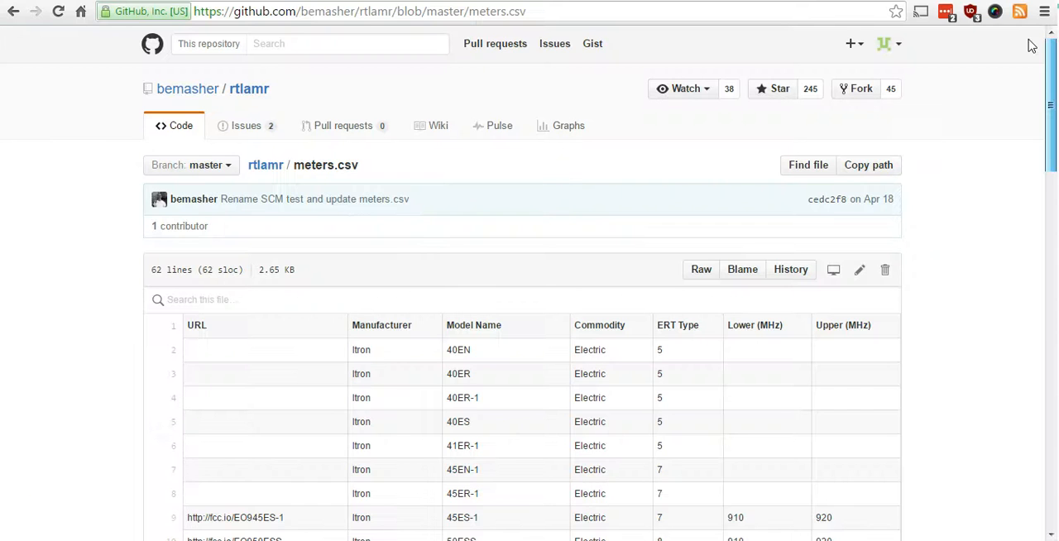
scroll(down, 3)
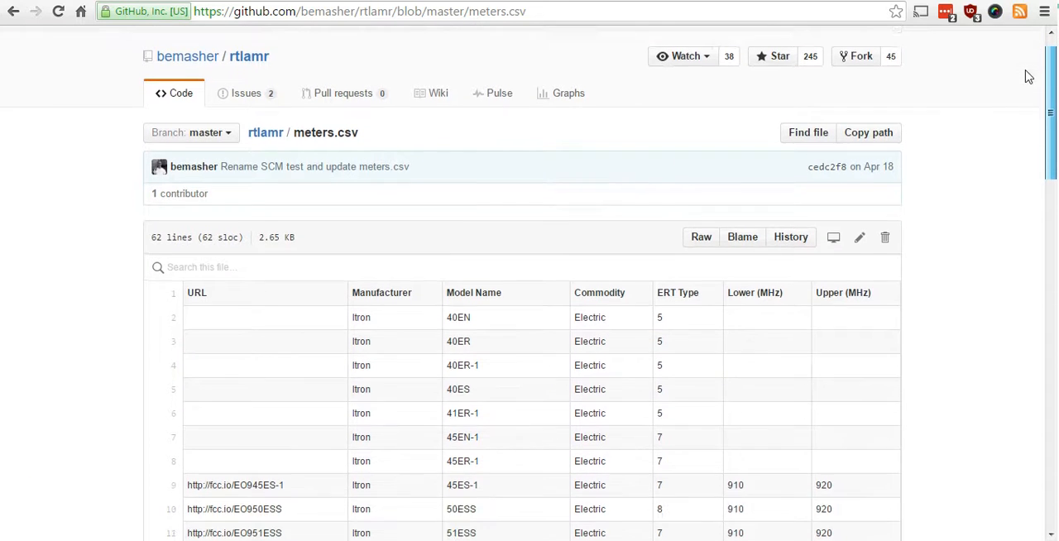
scroll(down, 3)
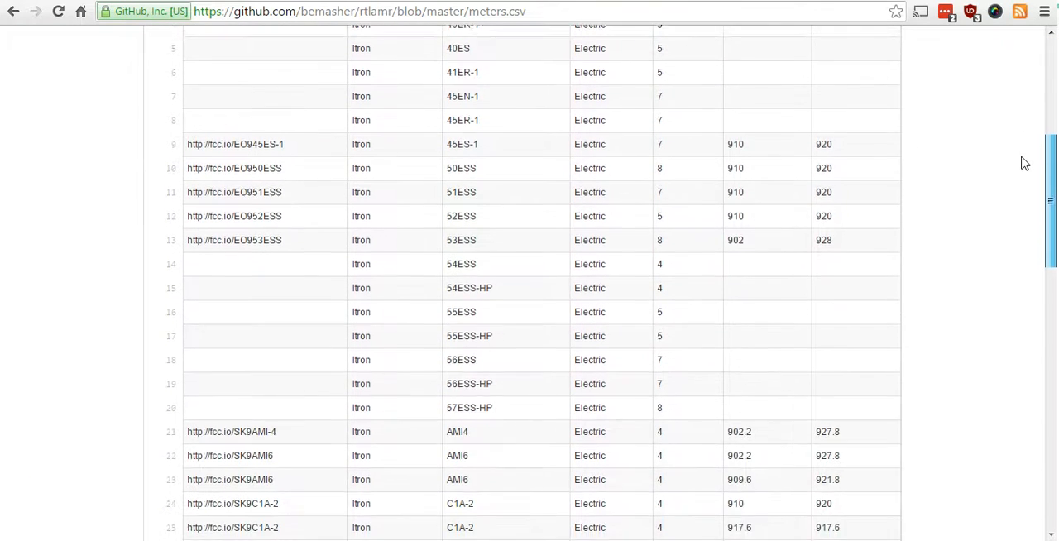
scroll(down, 3)
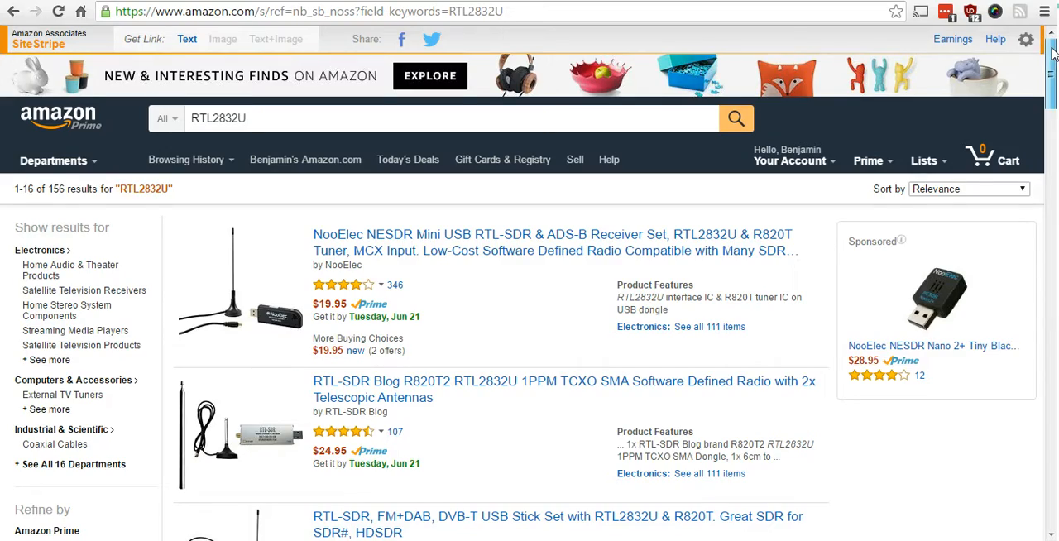
- Scroll down the Amazon results to look over the RTL2832U SDR dongles
scroll(down, 3)
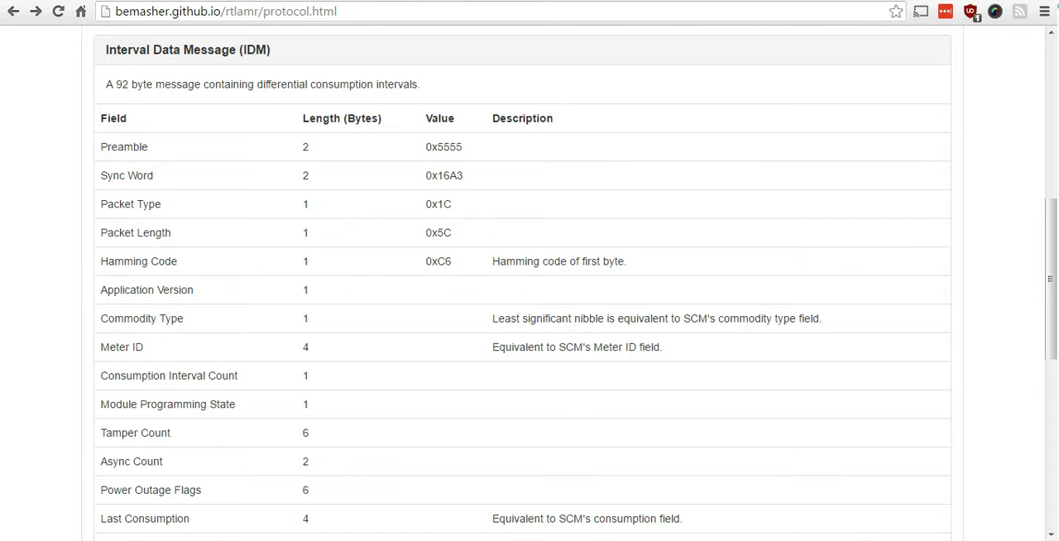
- Scroll to the Interval Data Message table and highlight the 'Differential Consumption' field
scroll(down, 3)
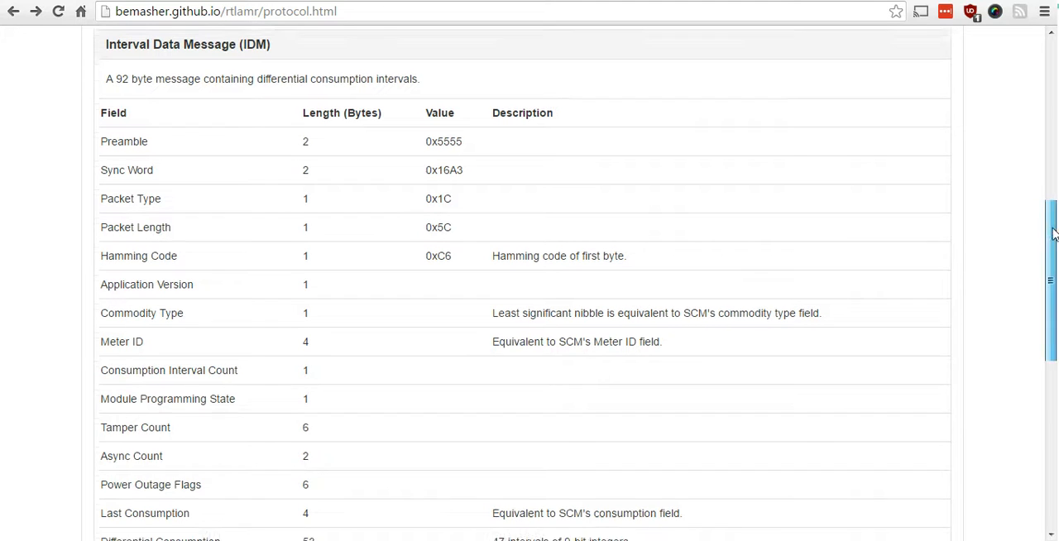
scroll(down, 3)
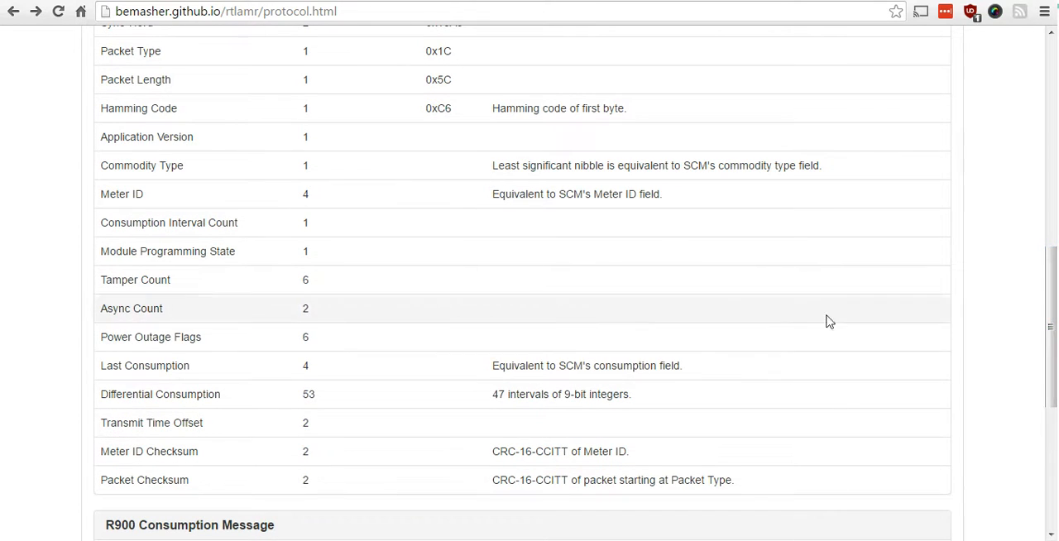
double_click(159, 394)
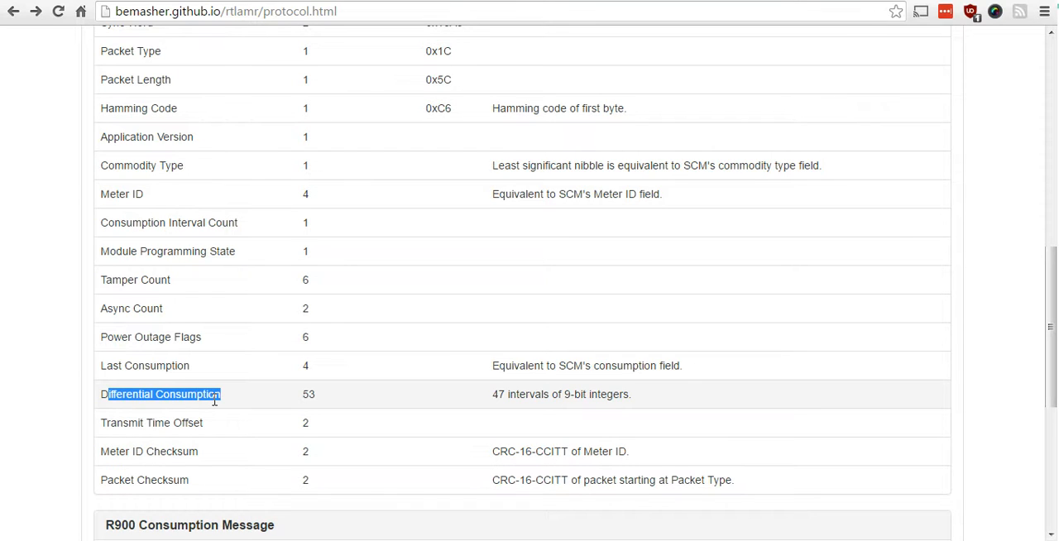
double_click(144, 365)
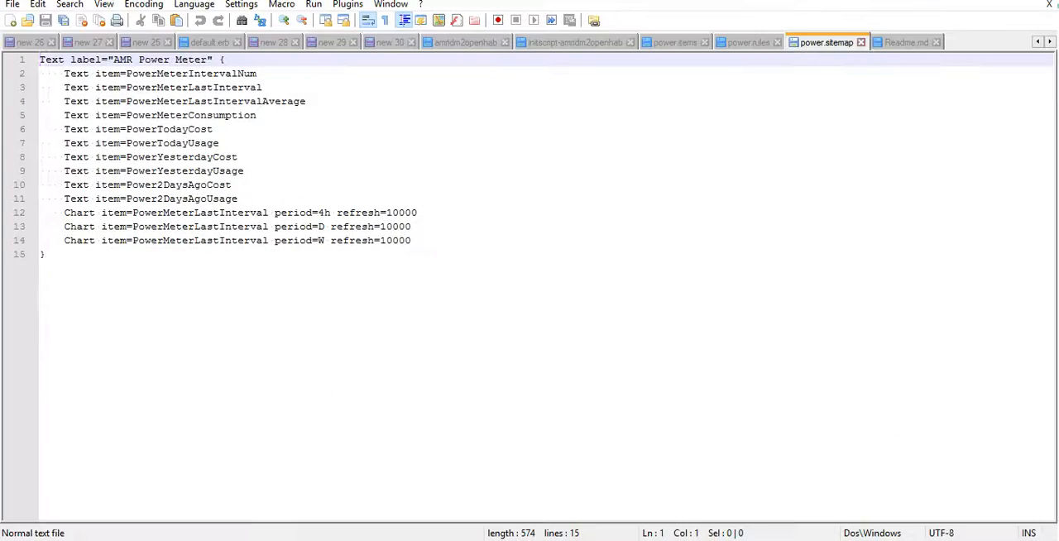
- Review the amridm2openhab Perl script that forwards meter readings to openHAB
click(463, 43)
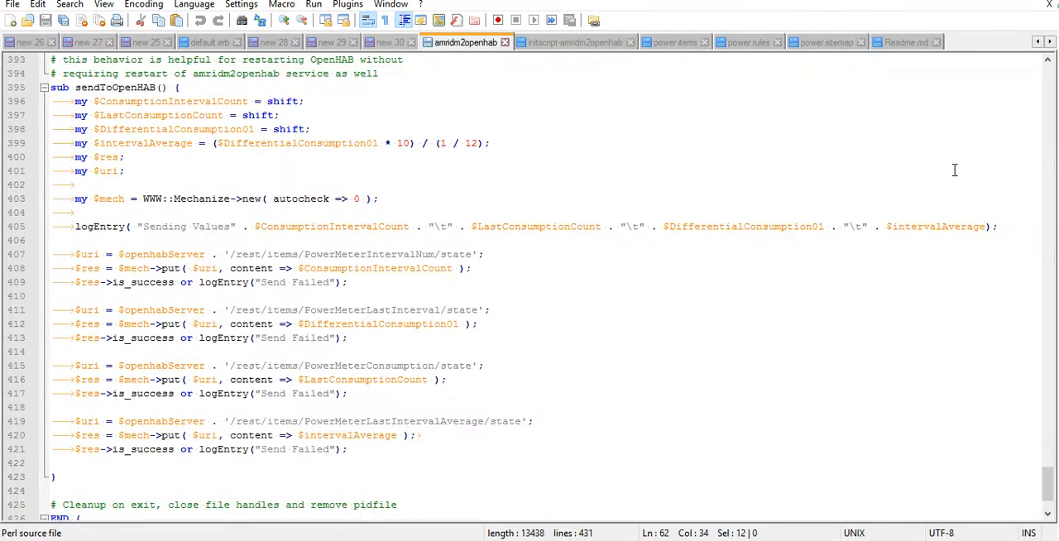
scroll(up, 3)
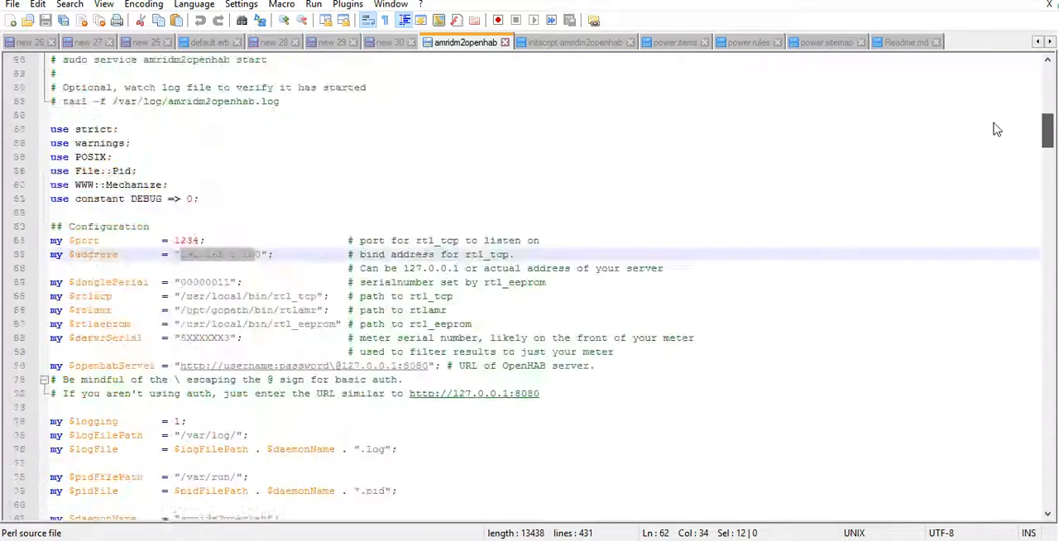
scroll(down, 3)
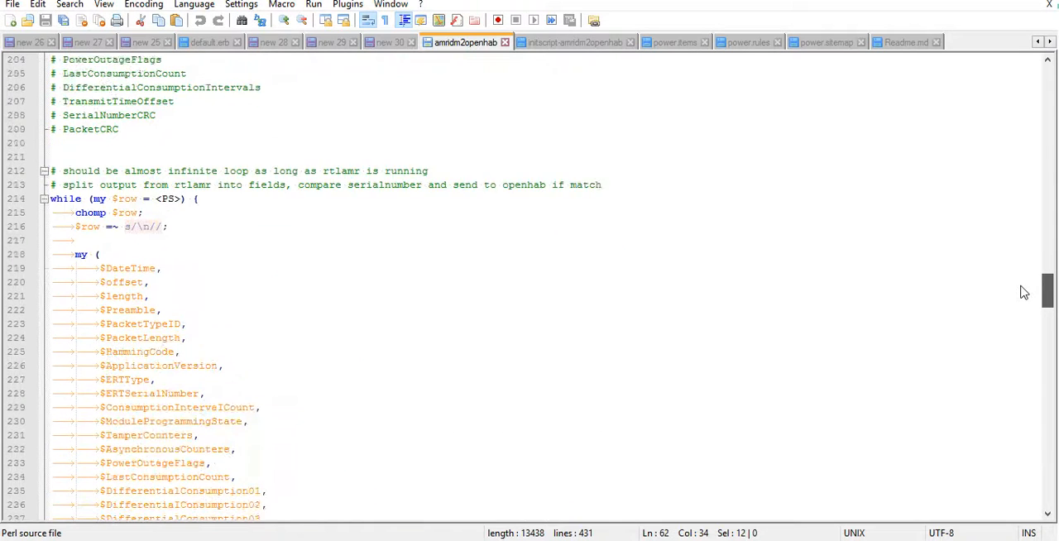
scroll(up, 3)
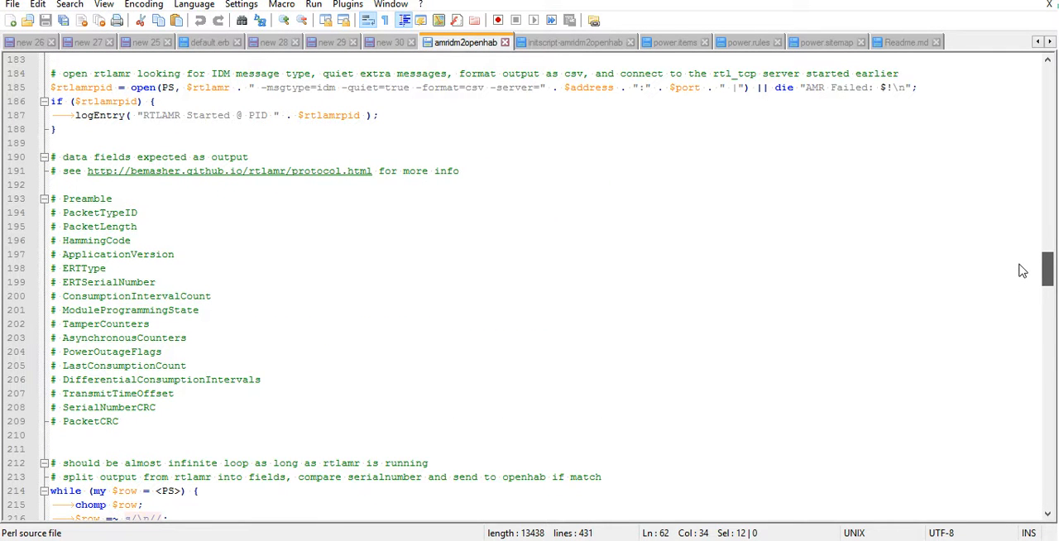
scroll(down, 3)
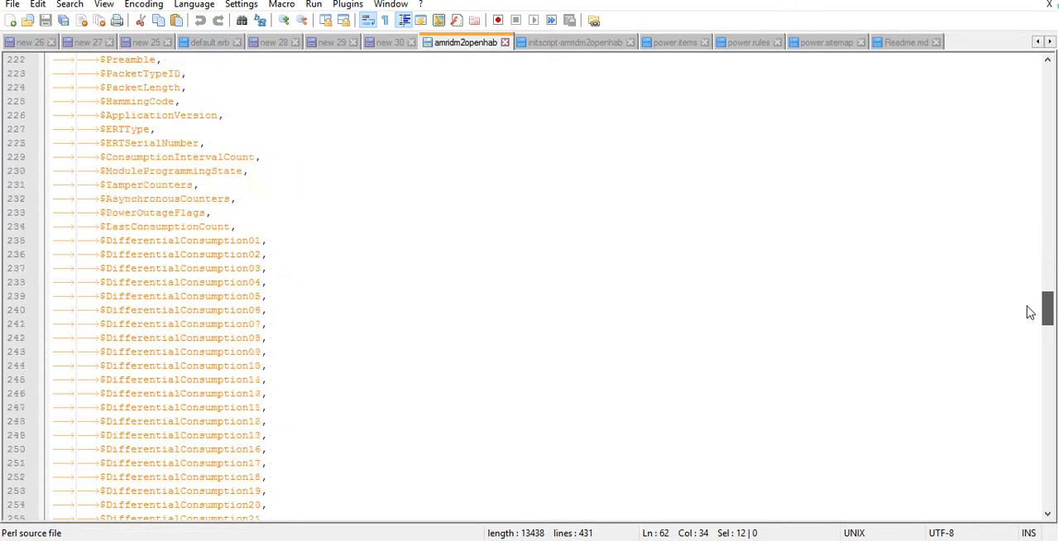
scroll(down, 3)
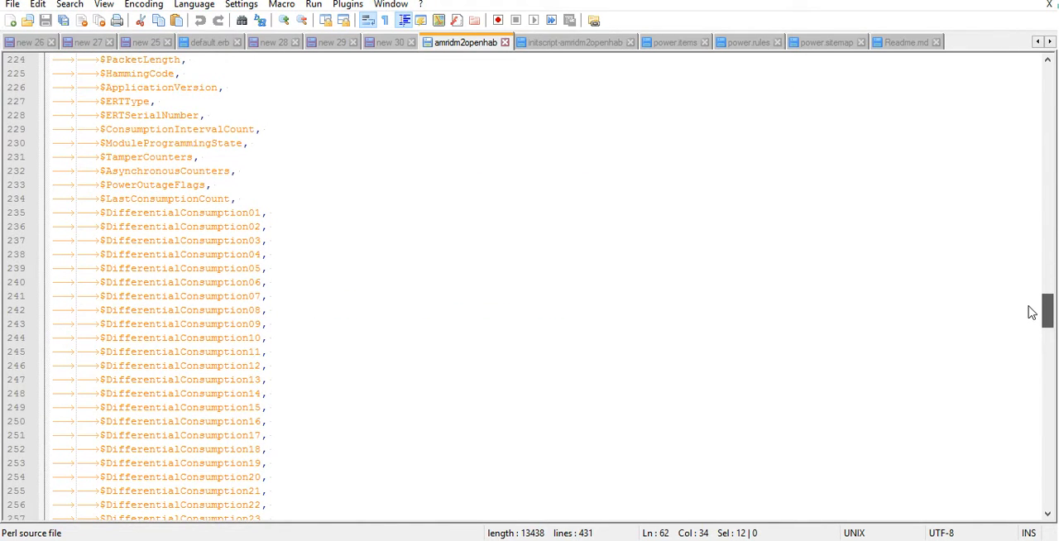
scroll(down, 3)
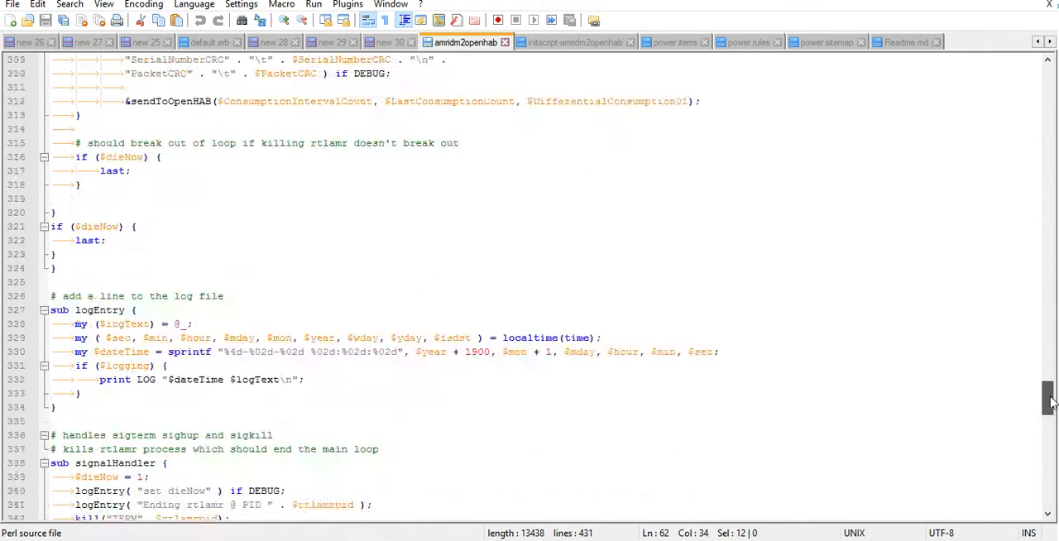
scroll(down, 3)
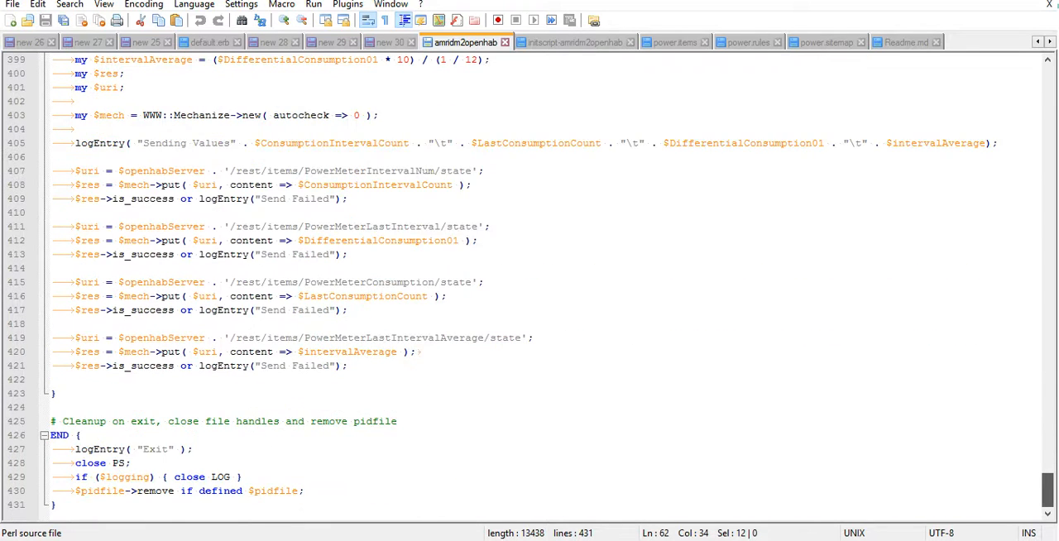
scroll(up, 3)
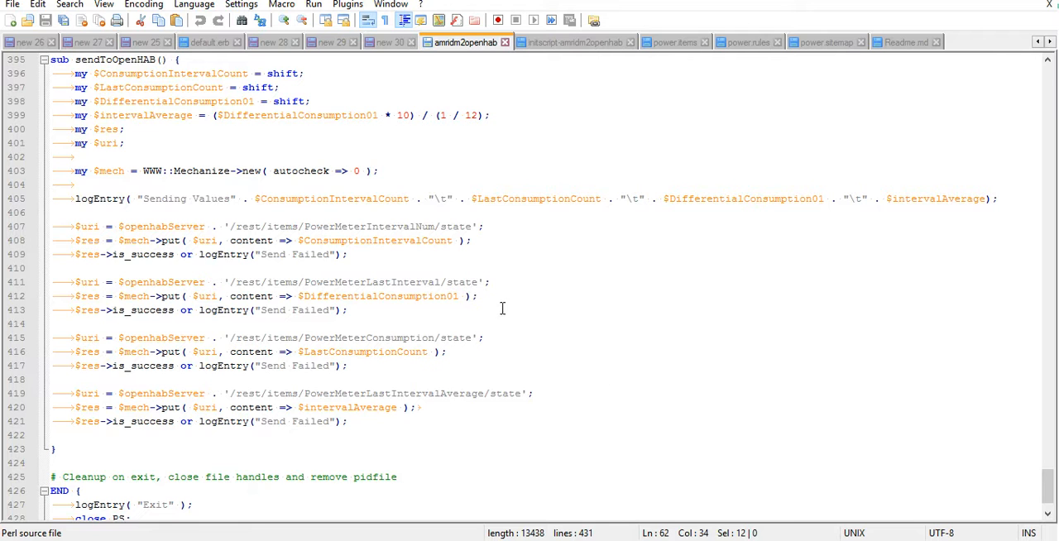
- Switch to power.items defining the gPowerMeterData number items
click(676, 43)
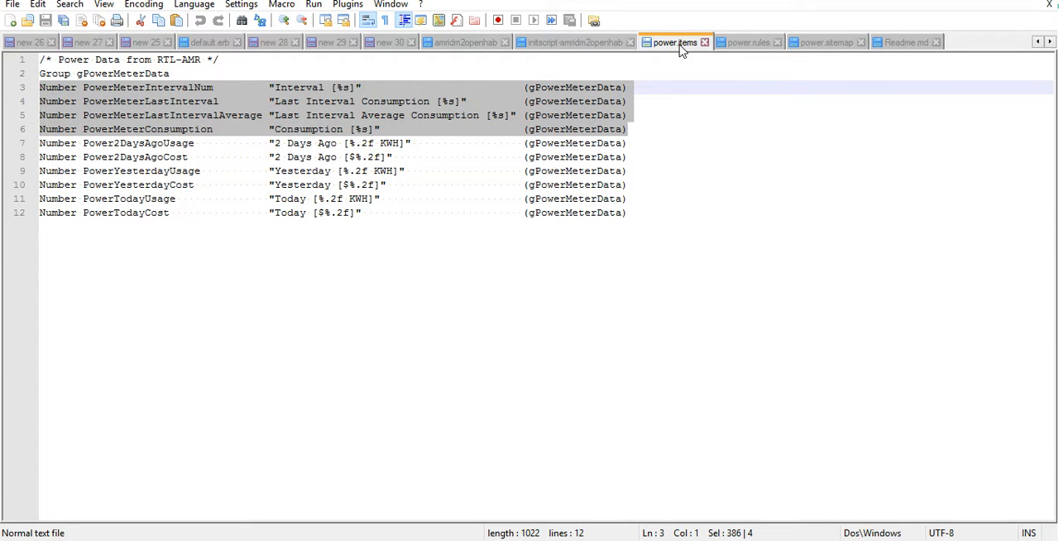
click(748, 43)
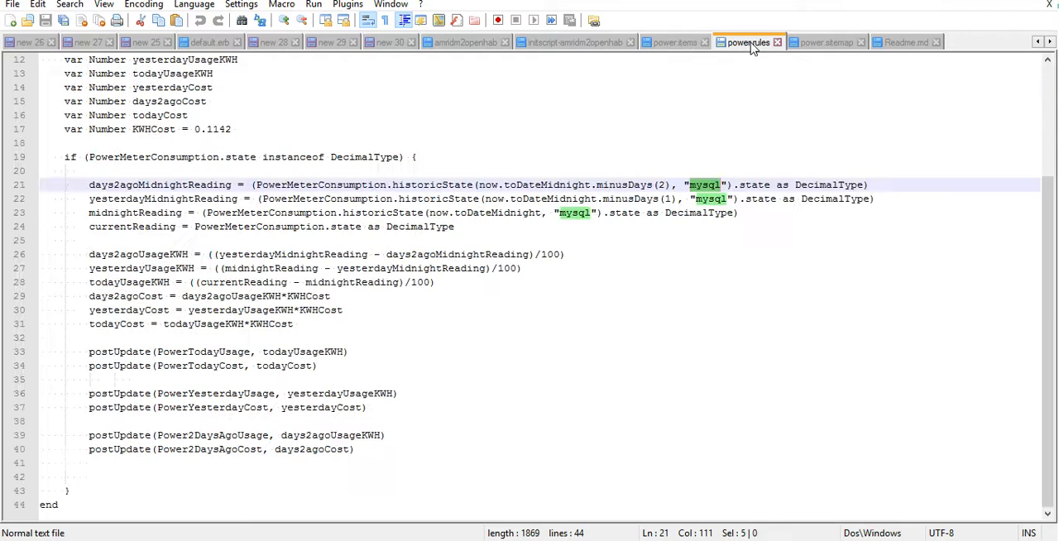
scroll(up, 3)
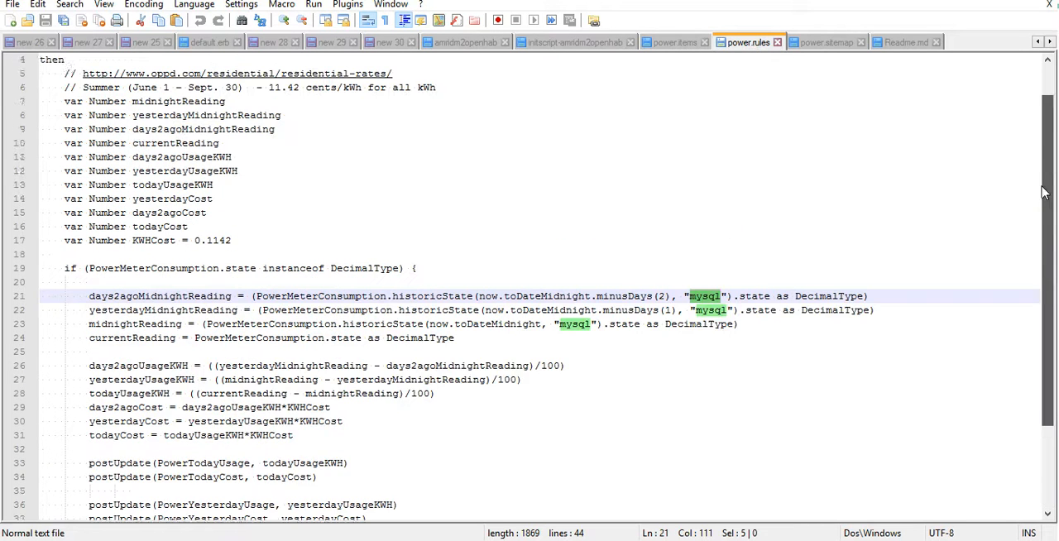
scroll(up, 3)
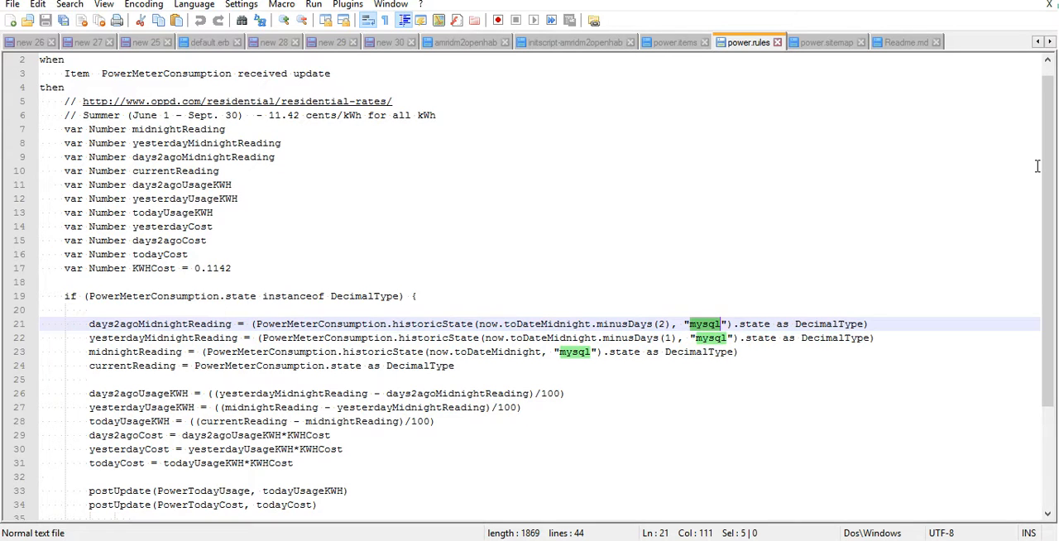
mouse_move(680, 52)
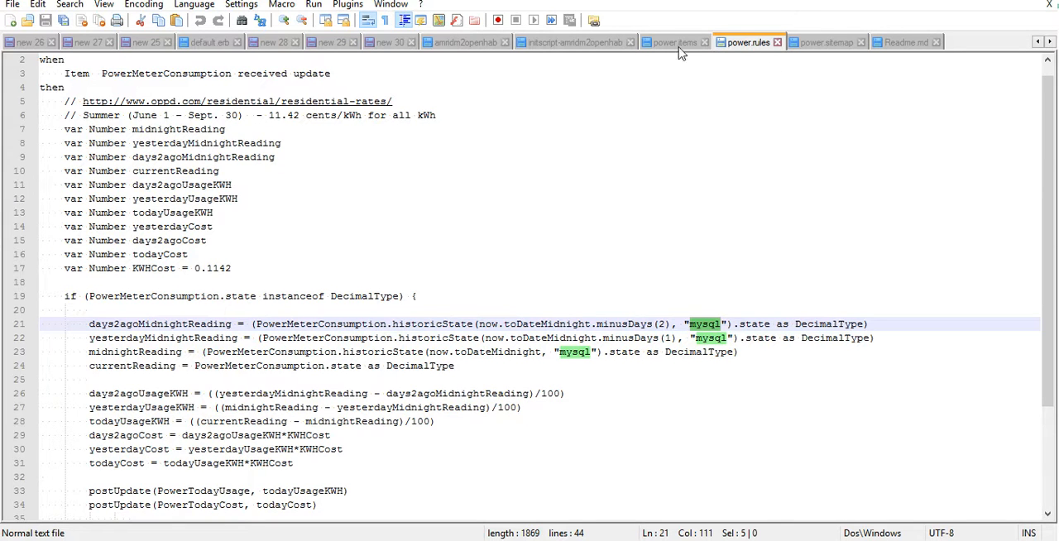
click(675, 43)
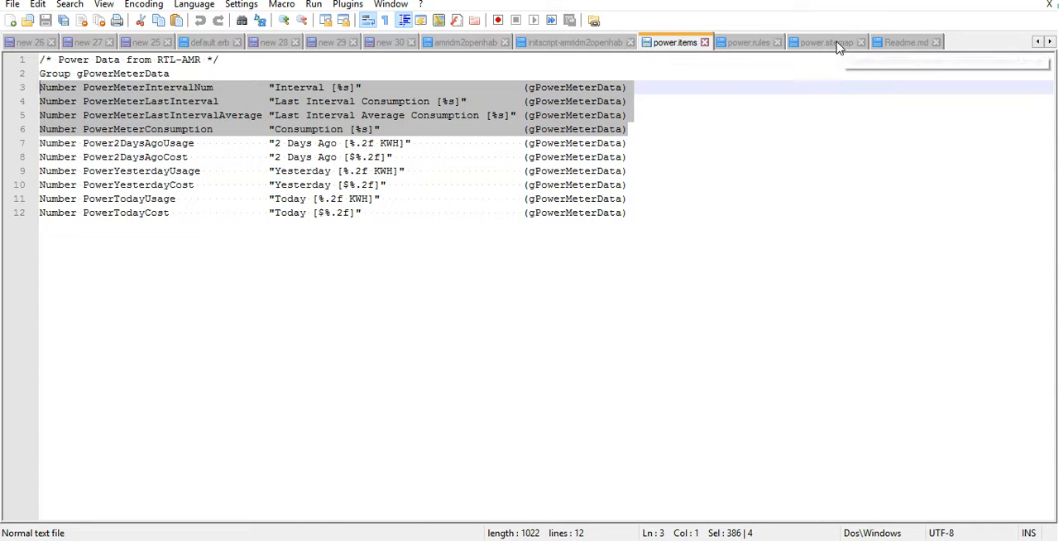
click(825, 43)
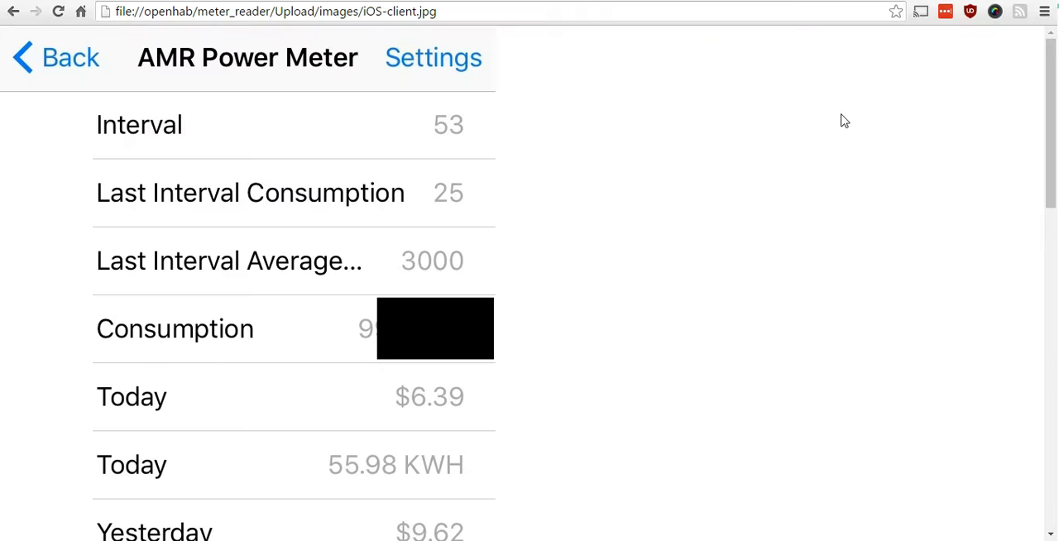
- Scroll down the iOS-client.jpg screenshot to the AMR Power Meter usage and cost values
scroll(down, 3)
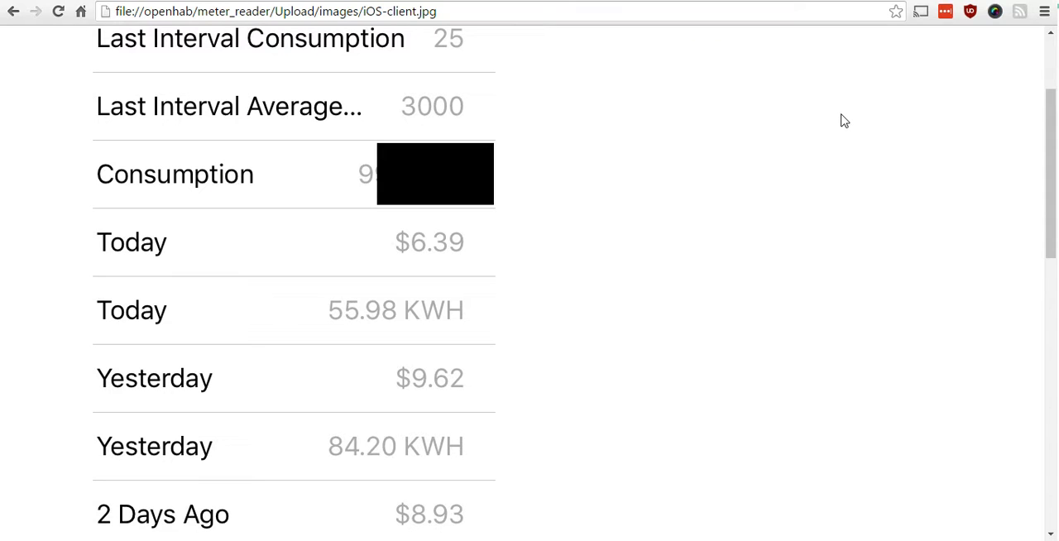